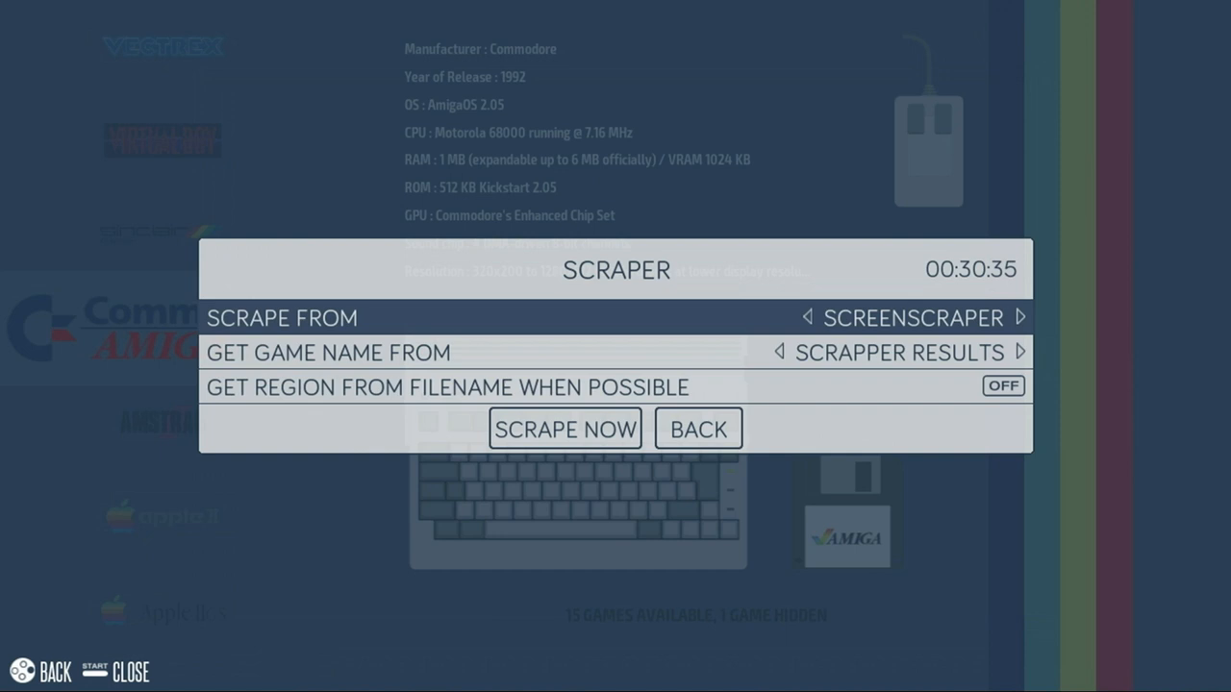
Open the Scrape Now systems list and clear every system checkbox.
{"action": "left_click", "coordinate": [564, 428]}
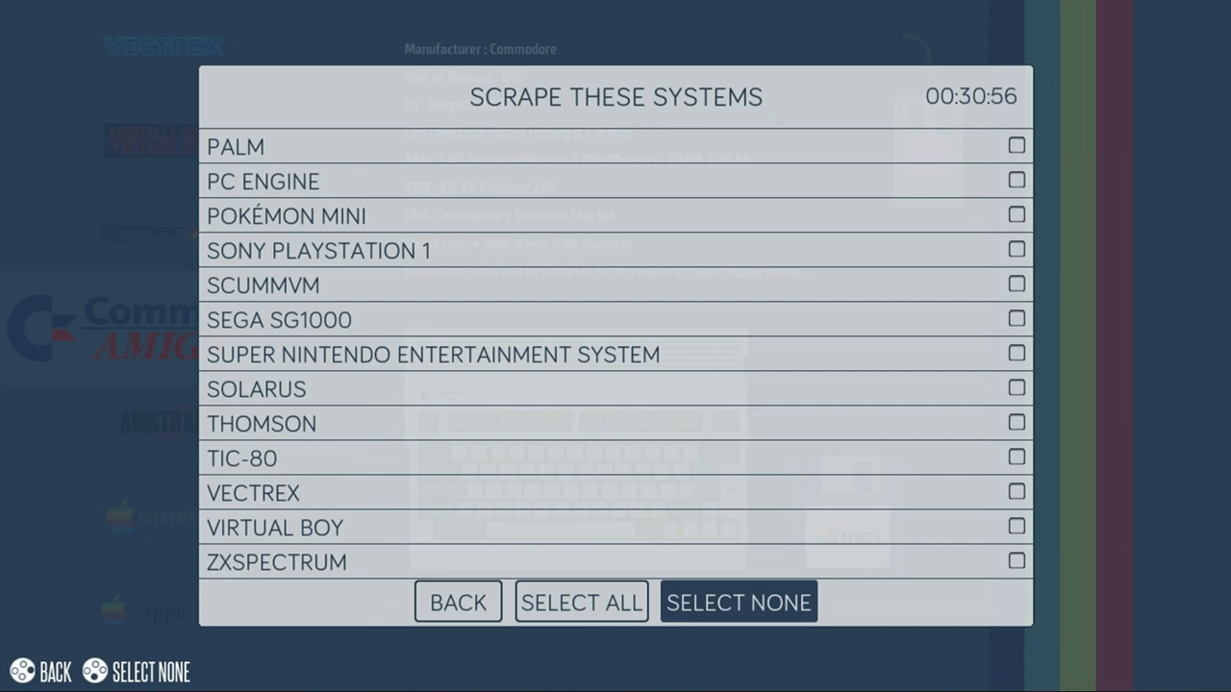
Tick one system to scrape, filtered to games with missing images.
{"action": "left_click", "coordinate": [457, 602]}
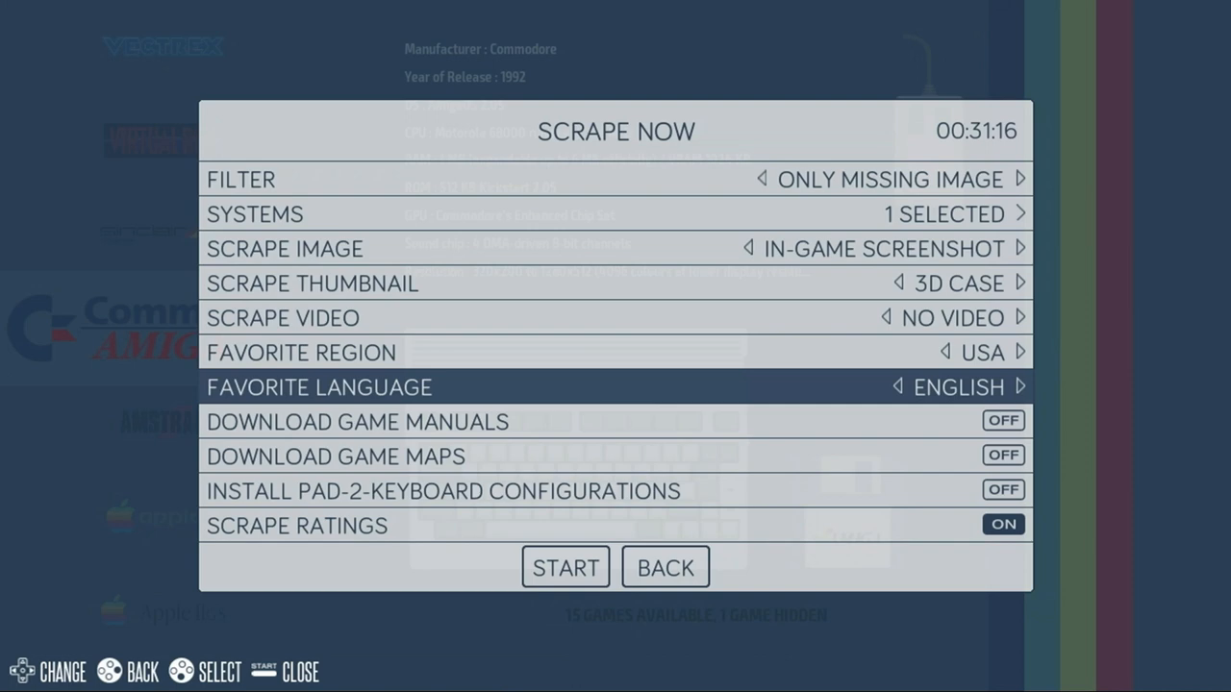
Start the scrape, then view the BIOS report: 26 missing, 9 non-matching, 137 good.
{"action": "left_click", "coordinate": [665, 568]}
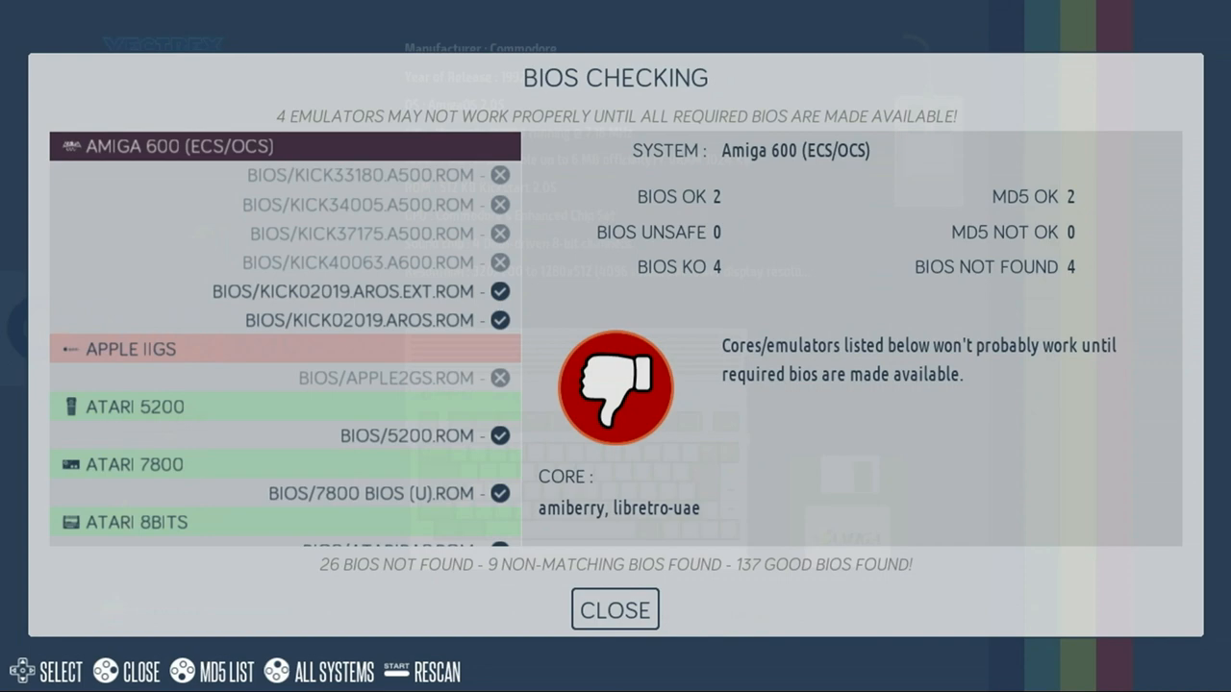
Check Apple IIGS's missing BIOS, then open and dismiss the Quit menu without quitting.
{"action": "left_click", "coordinate": [130, 349]}
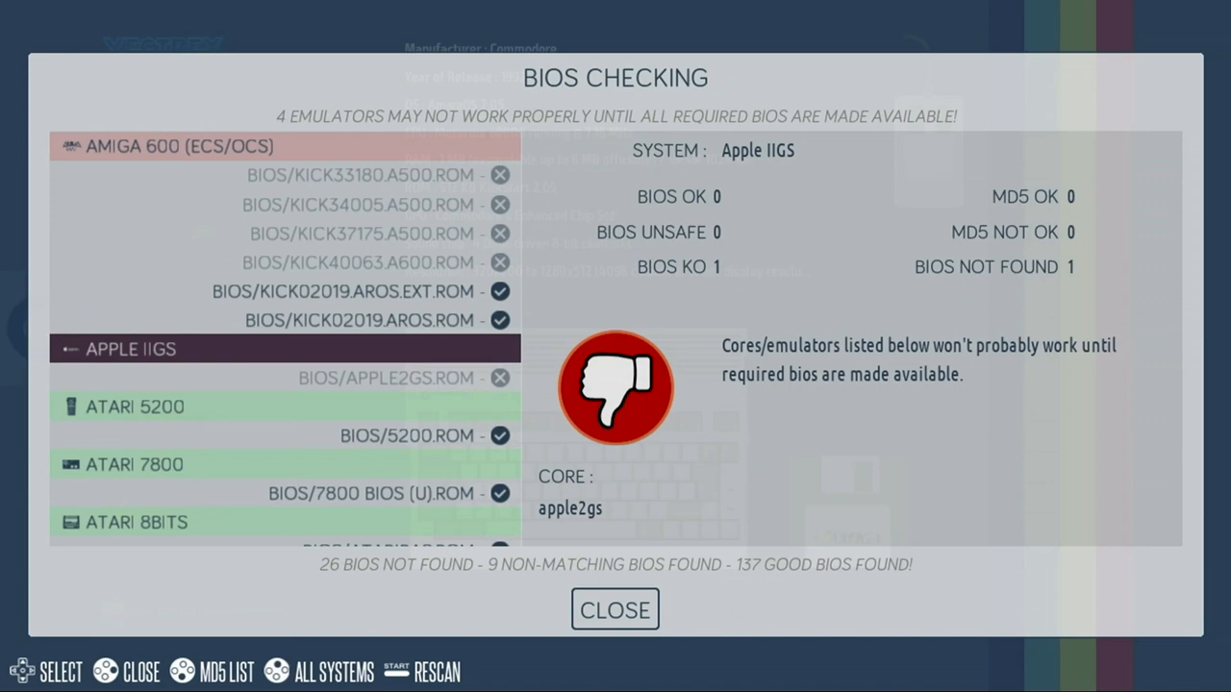
{"action": "left_click", "coordinate": [615, 609]}
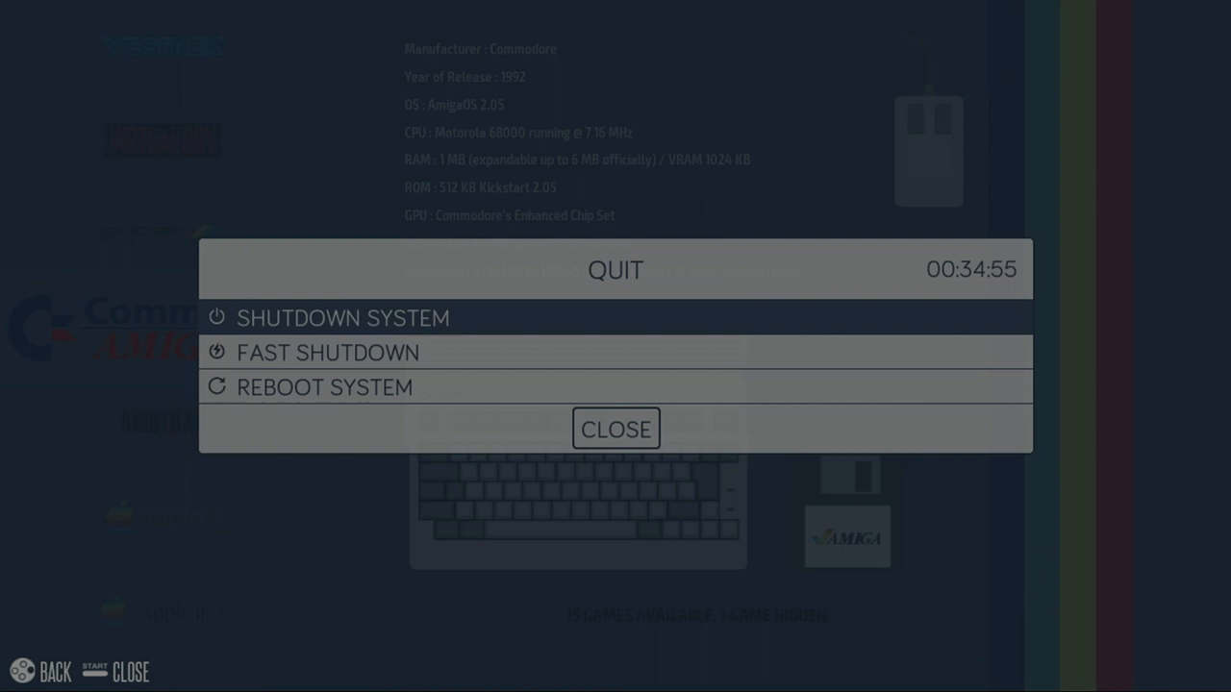
{"action": "left_click", "coordinate": [616, 429]}
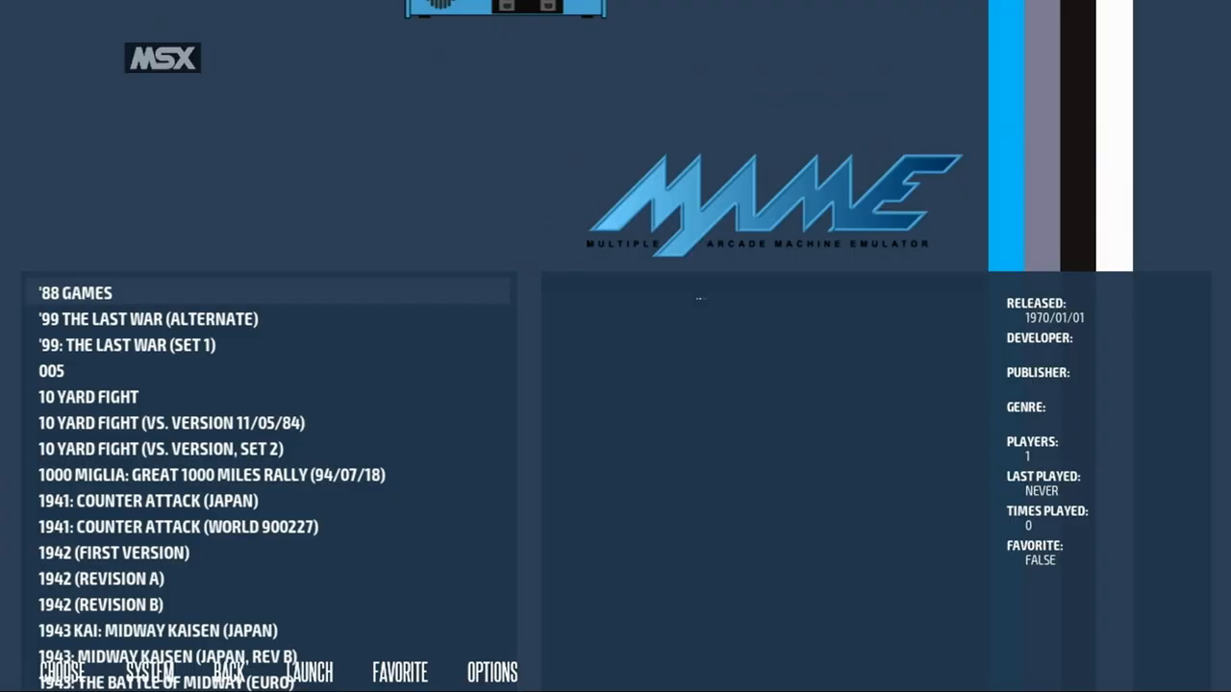